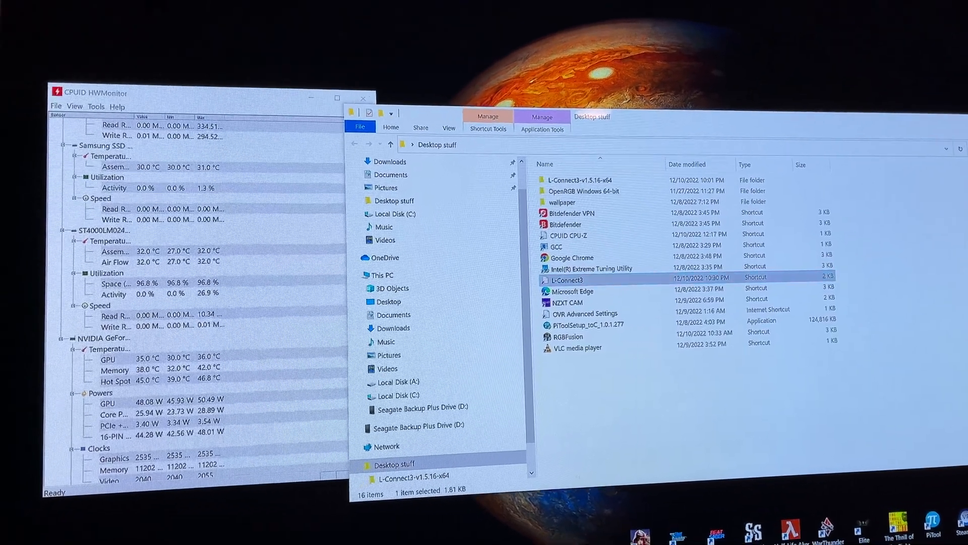
- Bring up the Windows Settings home page from the Start menu
click(345, 497)
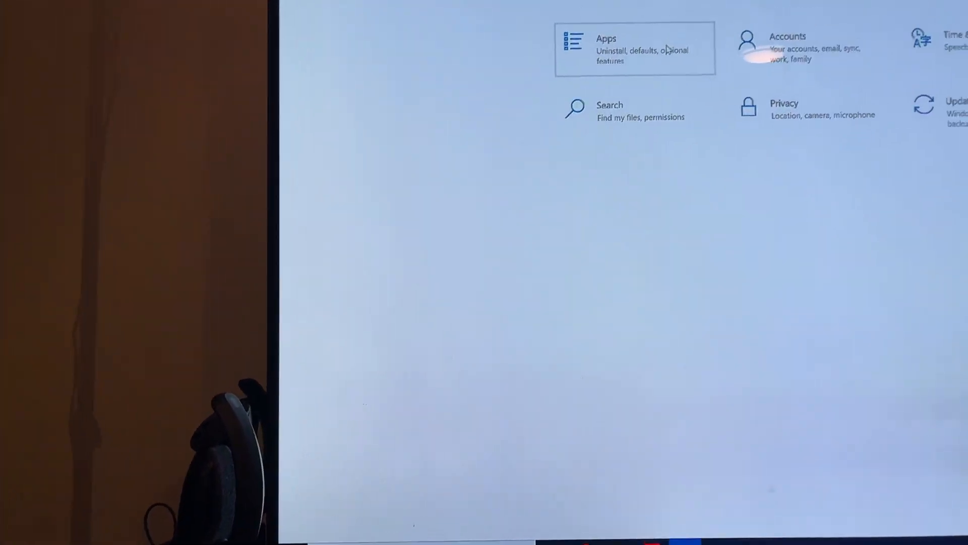
- Browse the Apps & features installed apps list in Windows Settings
click(635, 48)
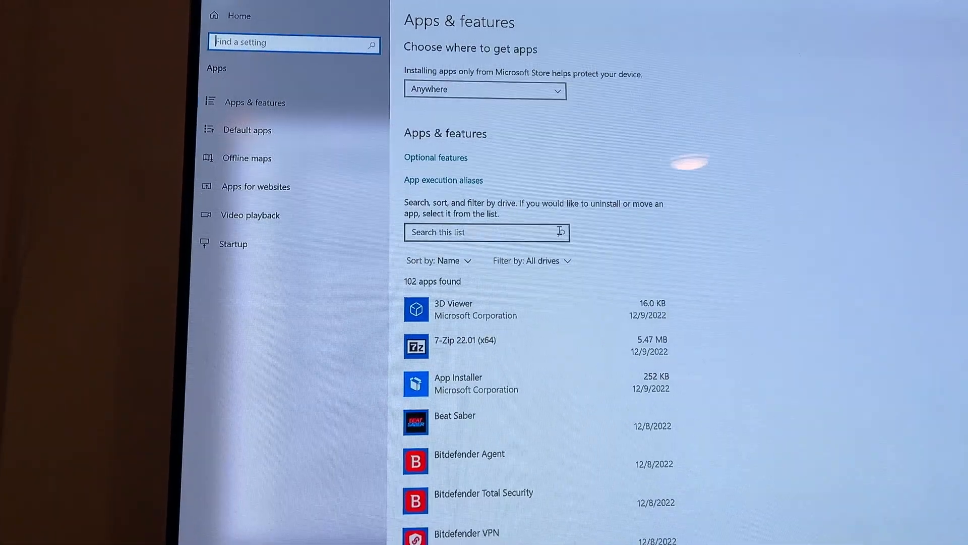
scroll(down, 3)
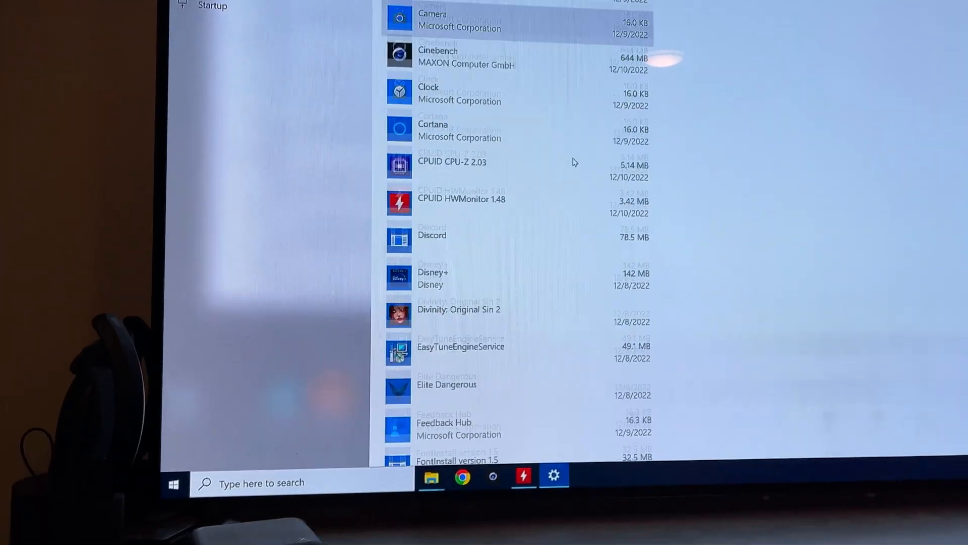
scroll(down, 3)
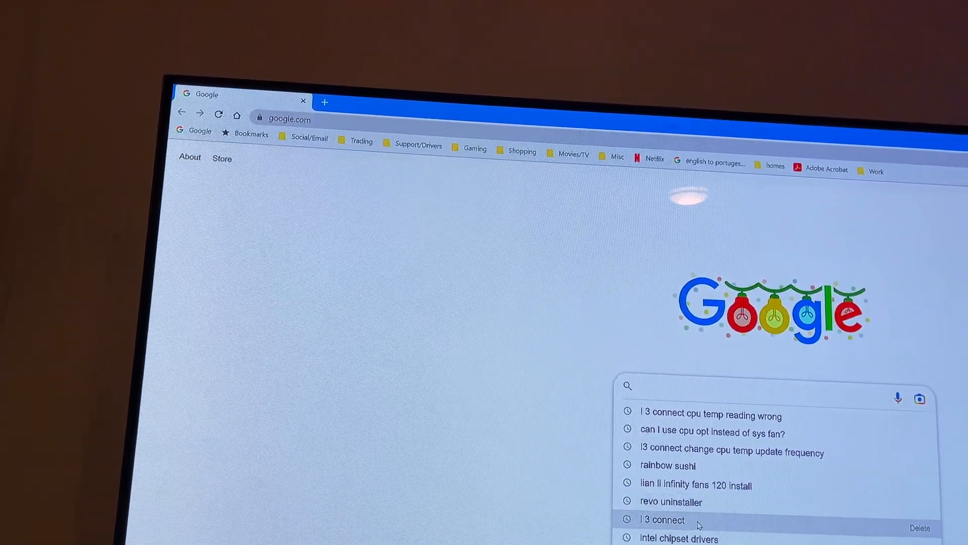
- Search 'l 3 connect', reach Lian Li's L-Connect3 INSTALL section and its version changelog page
click(662, 519)
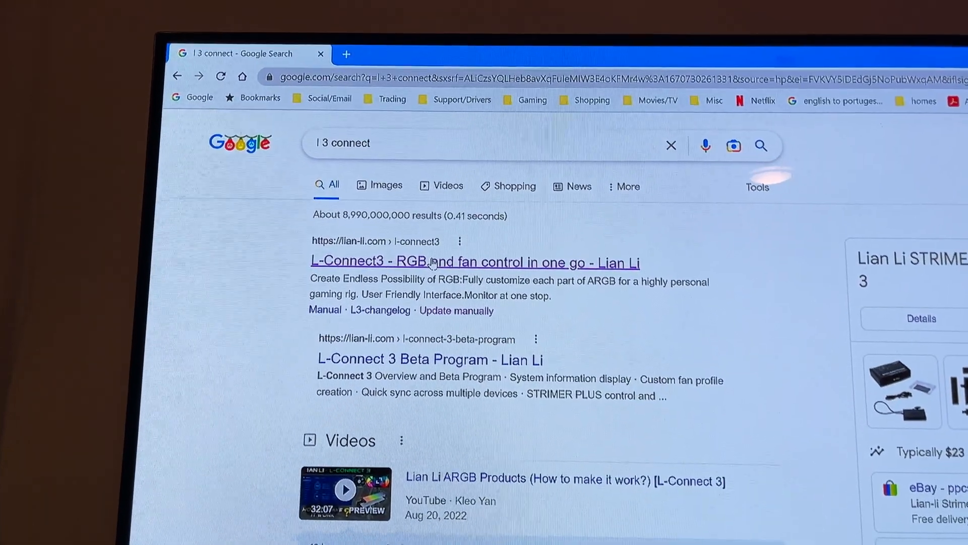
click(474, 262)
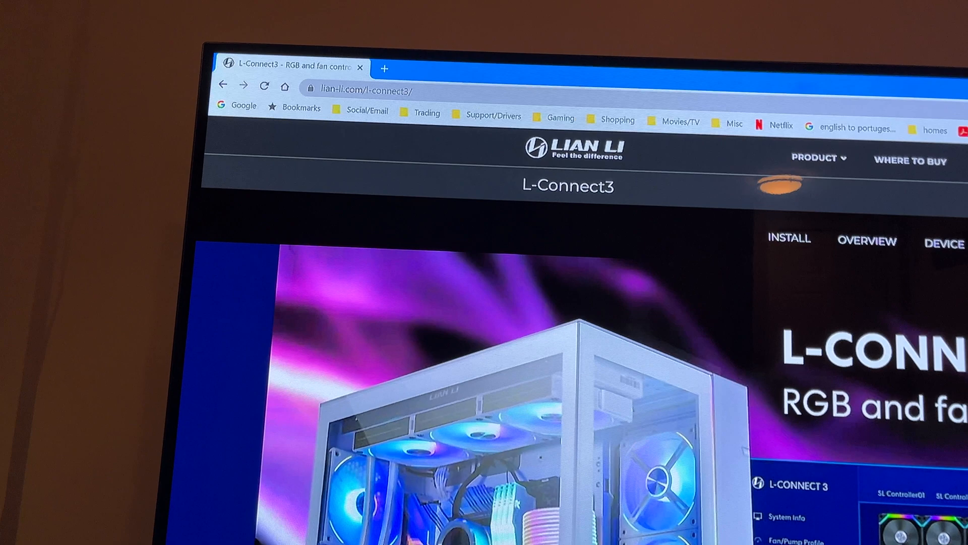
click(818, 157)
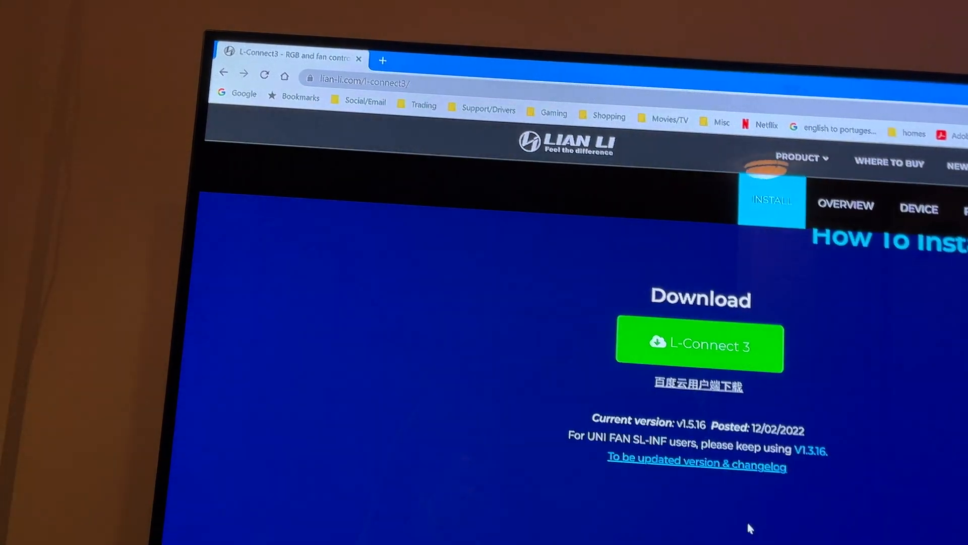
scroll(down, 3)
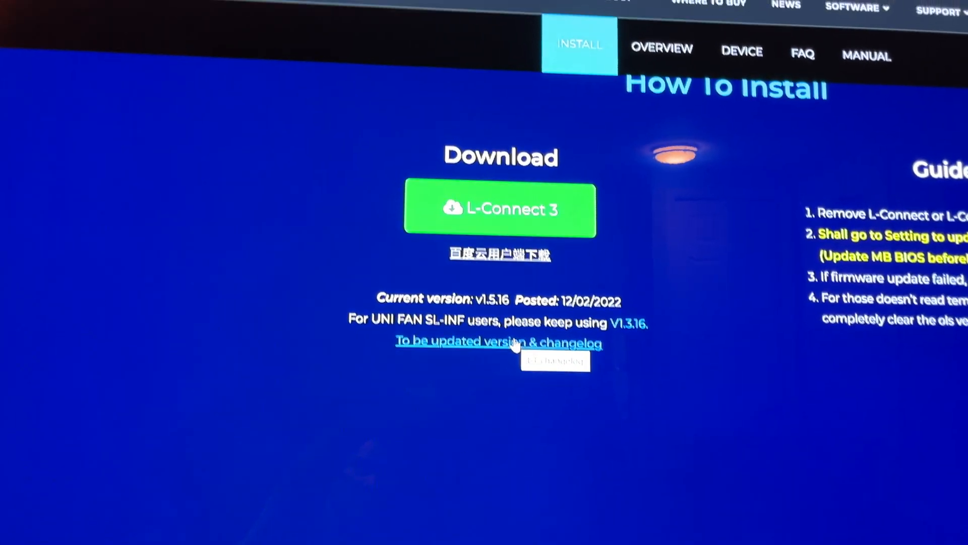
click(498, 342)
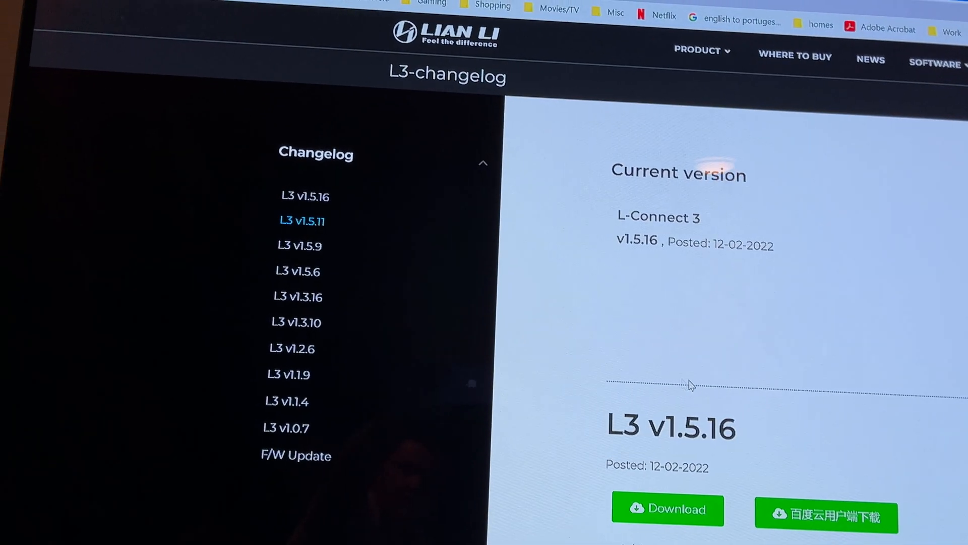
- Download the L3 v1.3.16 release package from the changelog list
scroll(down, 3)
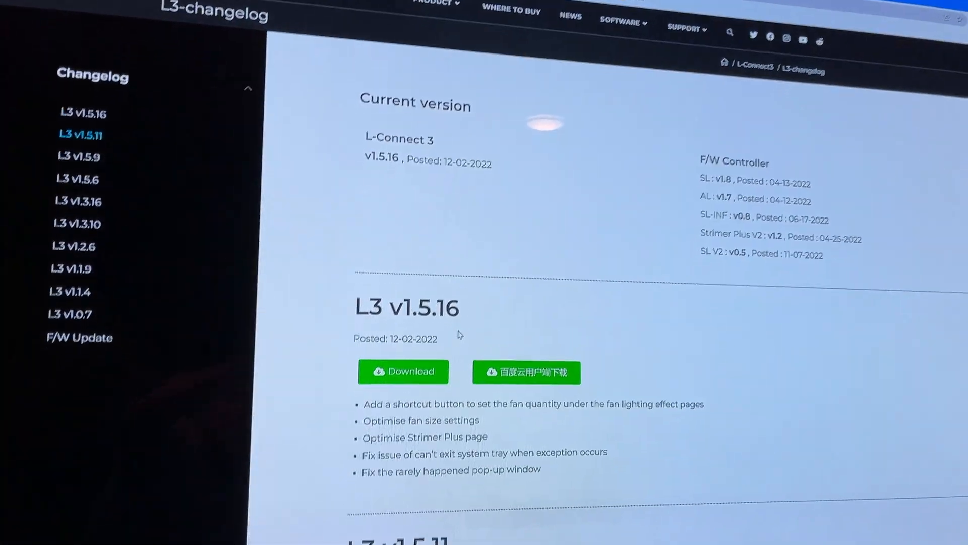
scroll(down, 3)
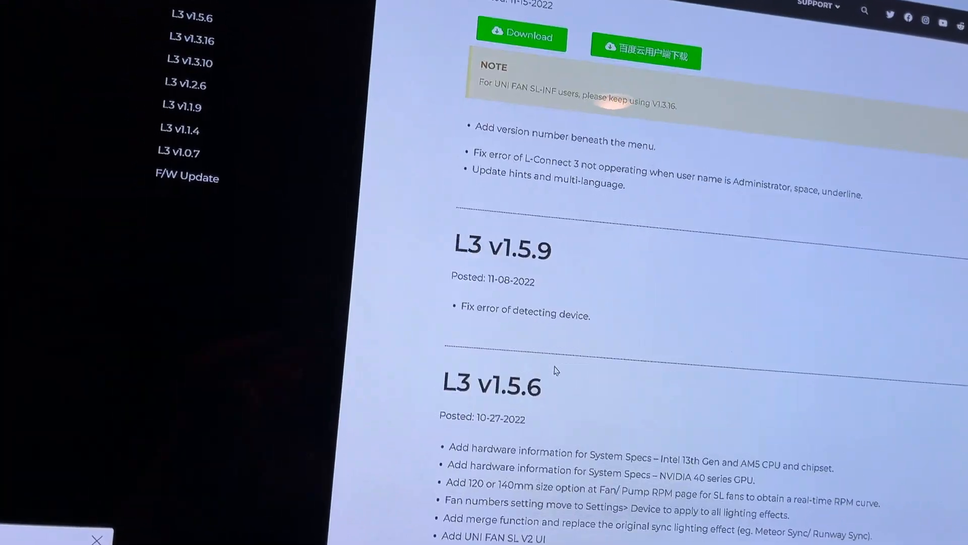
scroll(down, 3)
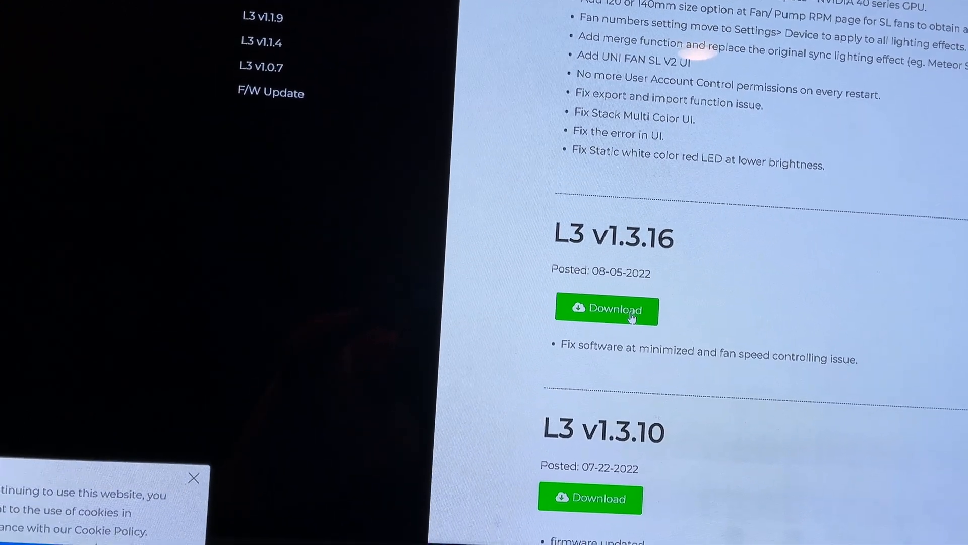
click(606, 310)
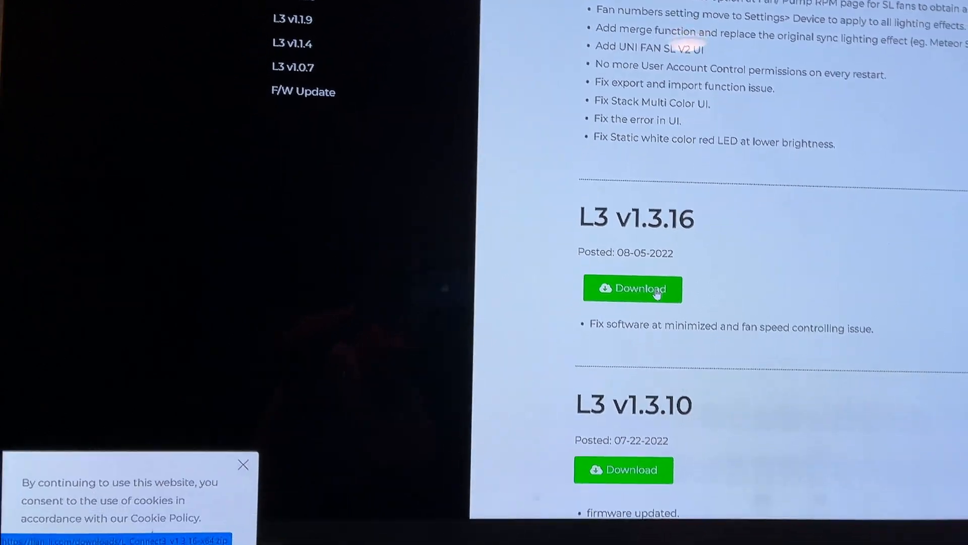
scroll(down, 3)
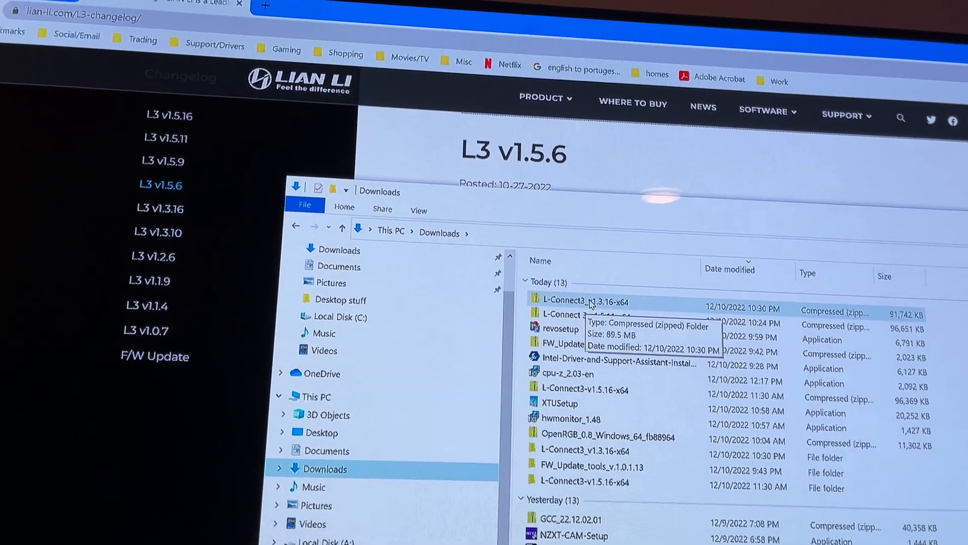
- Extract the L-Connect3_v1.3.16-x64 zip in Downloads with Extract All
right_click(593, 302)
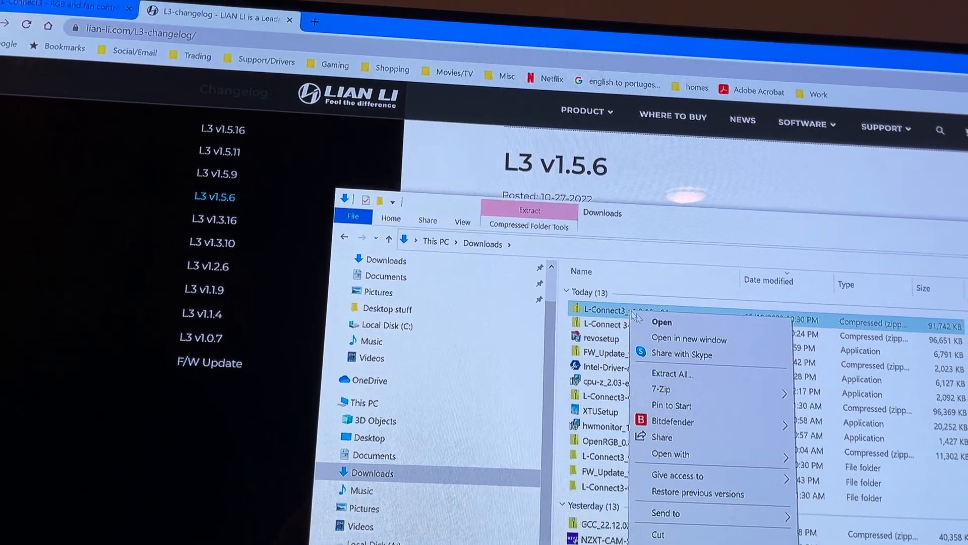
click(672, 373)
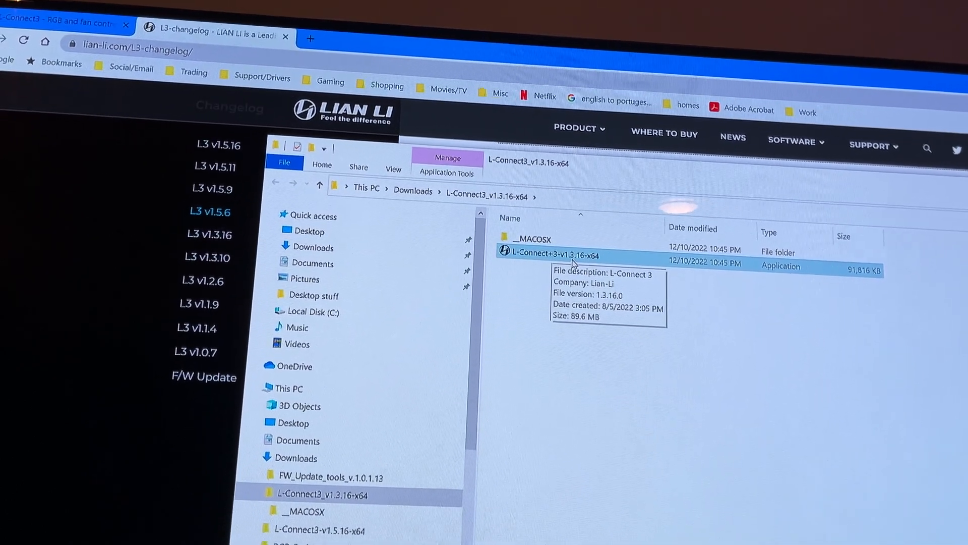
- Run the L-Connect 3 v1.3.16 installer as administrator
right_click(542, 257)
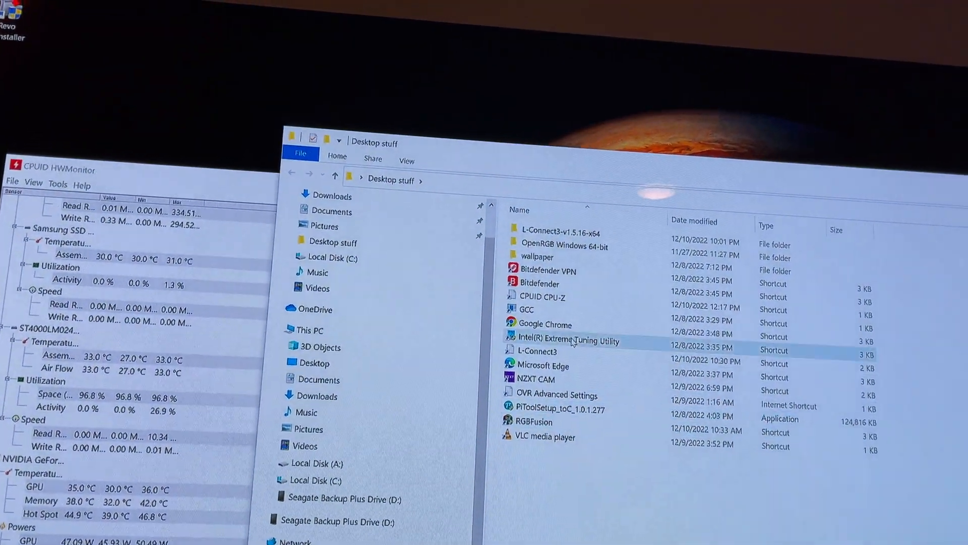
- Open the L-Connect3-v1.5.16-x64 folder inside Desktop stuff
click(562, 232)
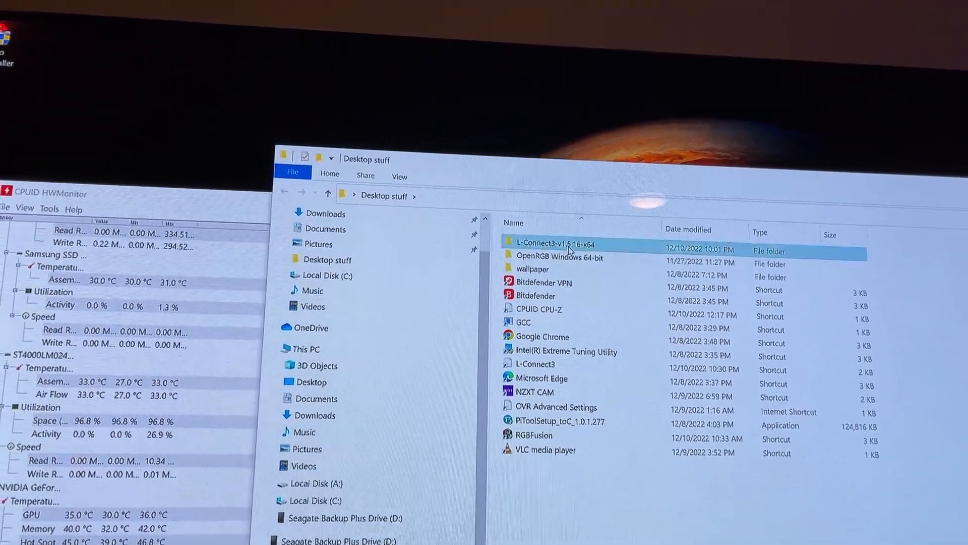
double_click(556, 243)
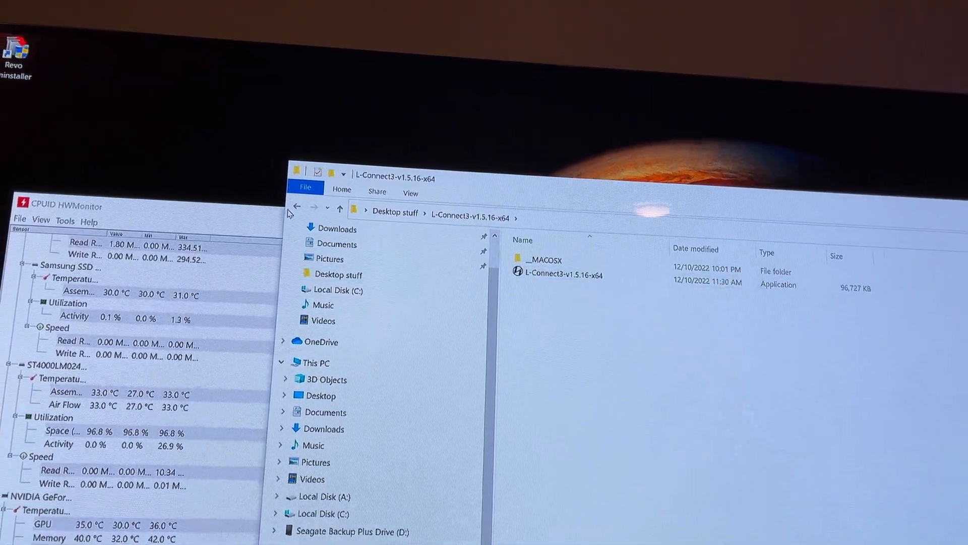